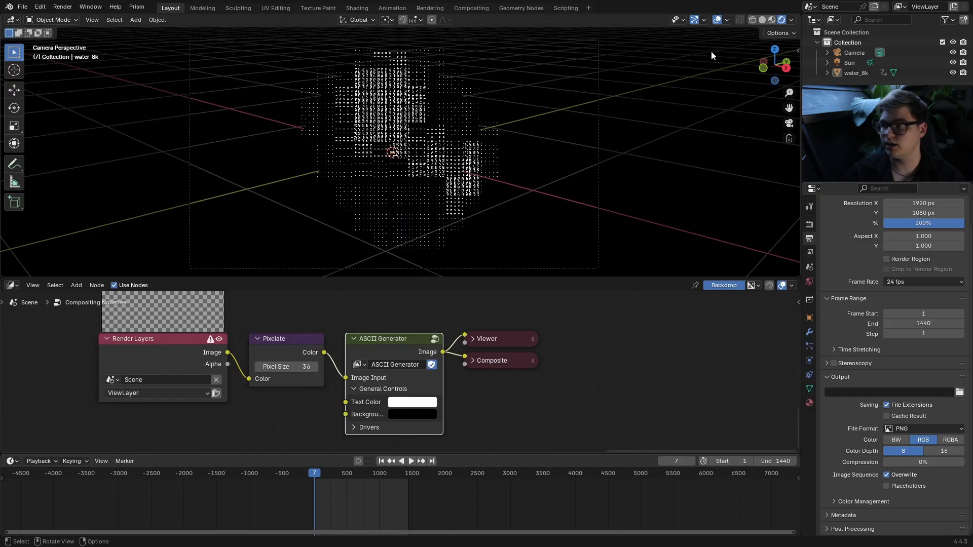
Step: Drag the Pixelate pixel size up and down to preview the ASCII result, settling at 27
left_click(787, 20)
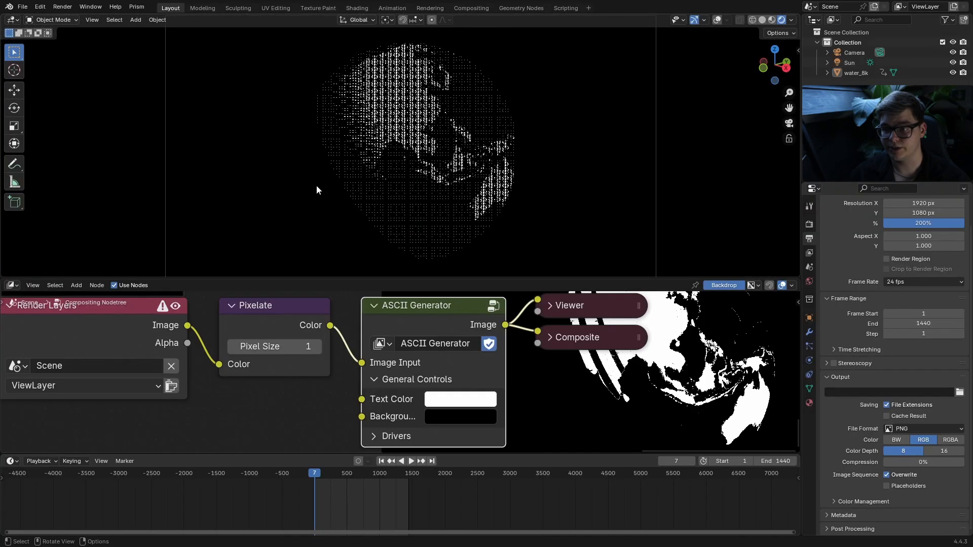
left_click(316, 346)
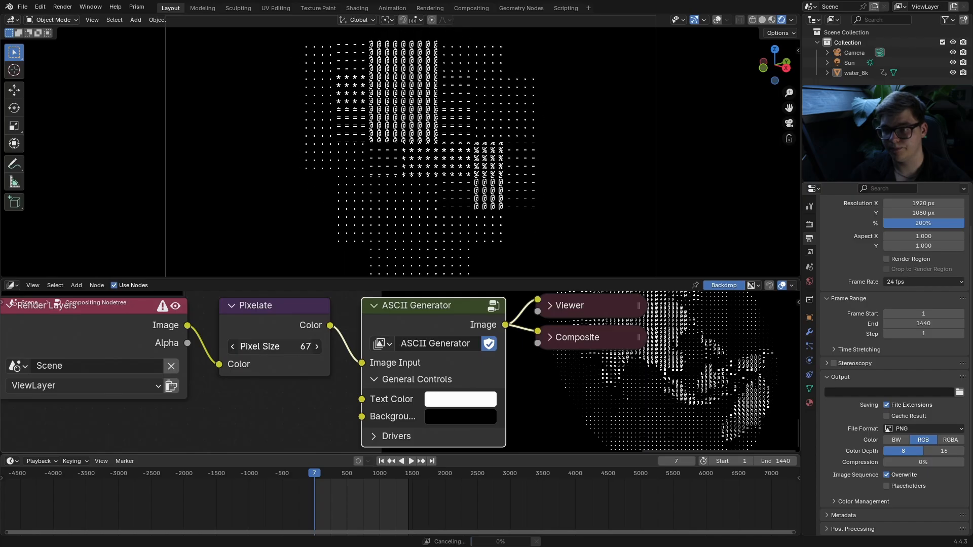
left_click_drag(273, 346, 304, 346)
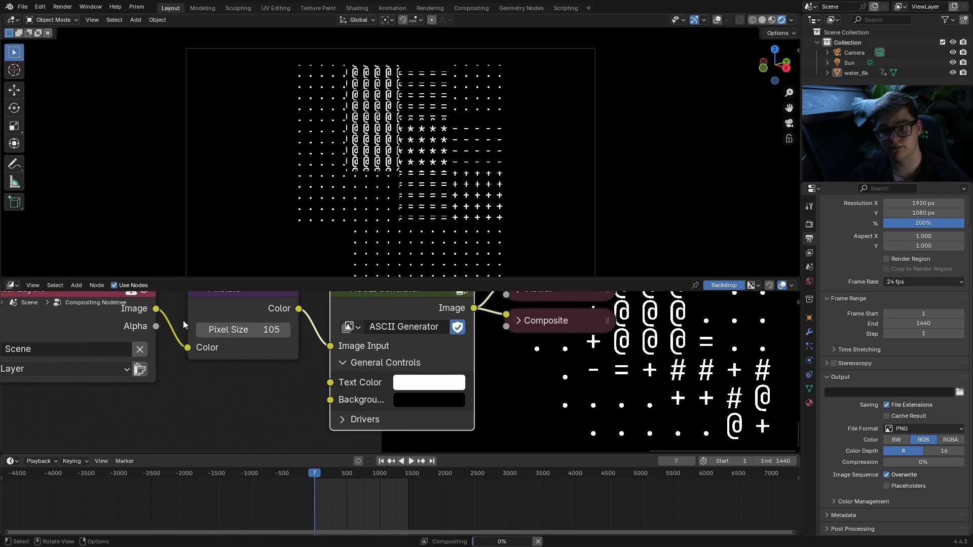
left_click_drag(285, 330, 242, 329)
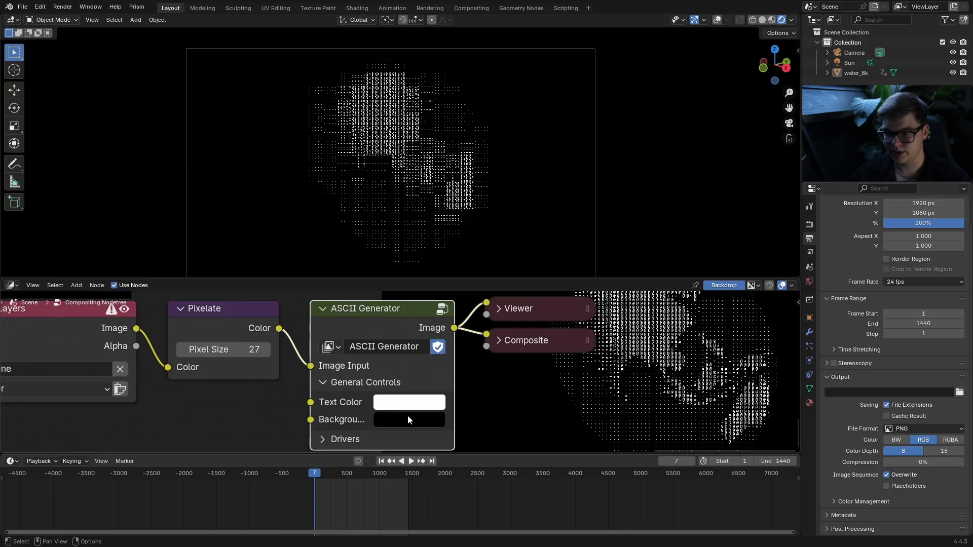
mouse_move(329, 323)
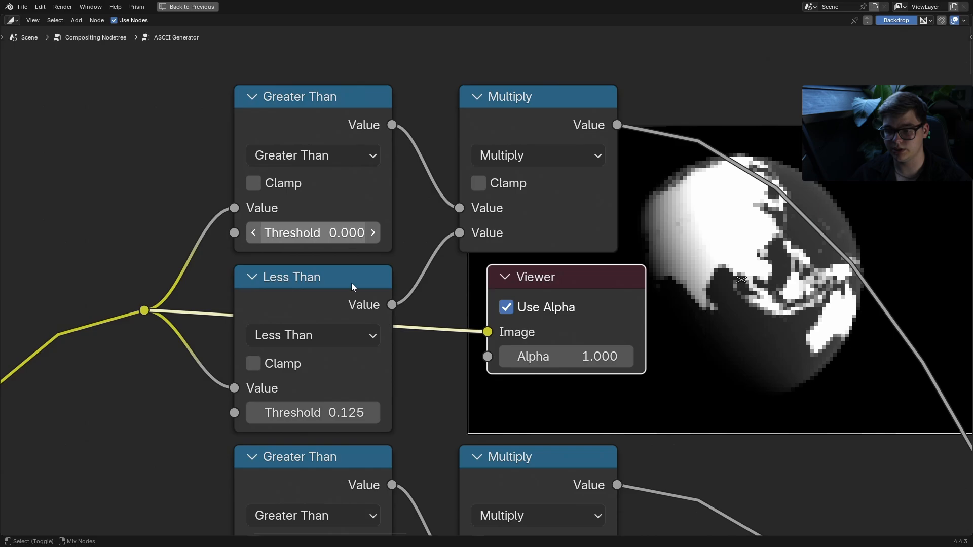
mouse_move(530, 107)
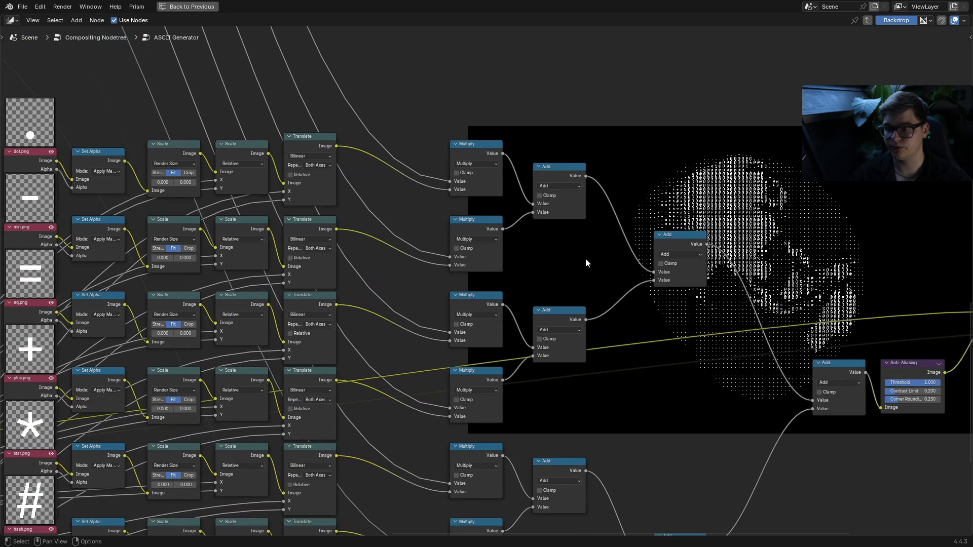
Step: Zoom out and pan across the ASCII Generator group's internal node network
scroll("down", 3)
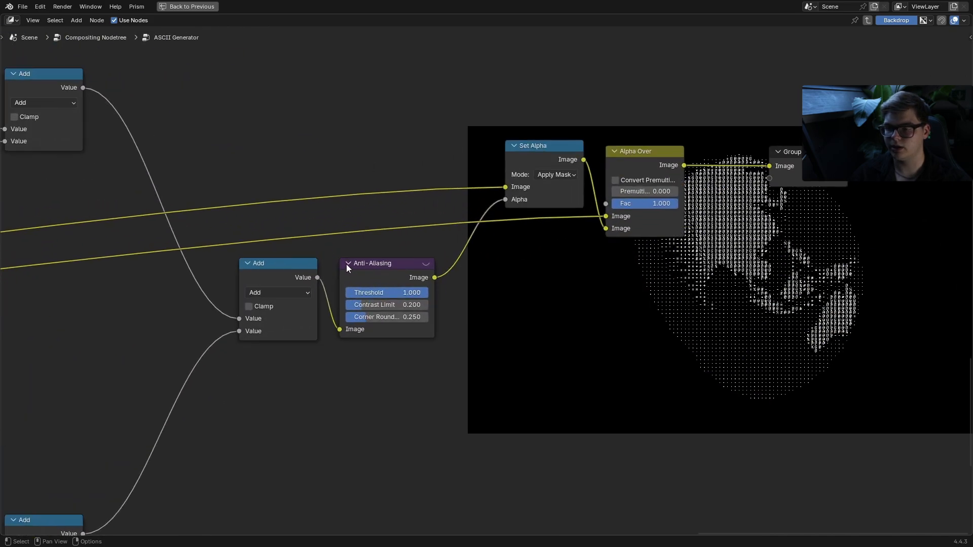
scroll("down", 3)
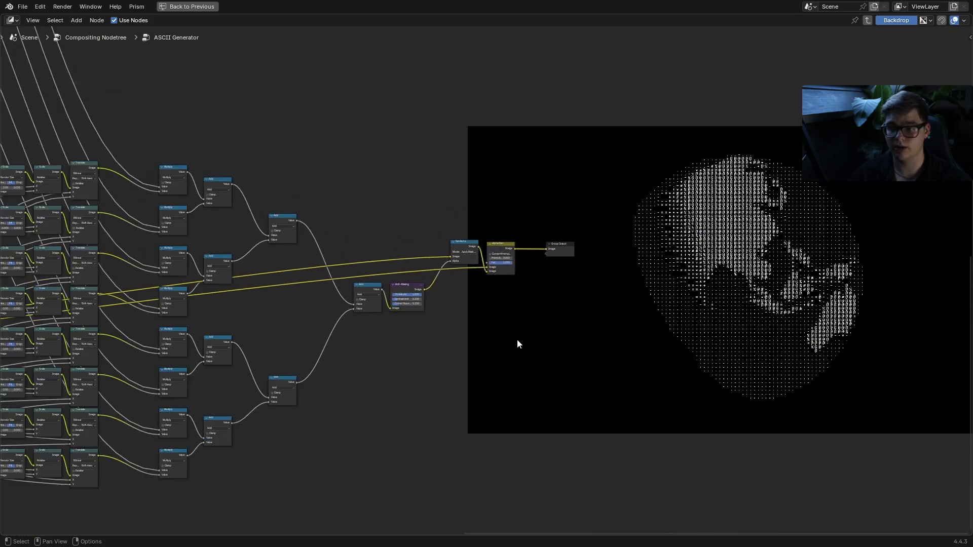
scroll("down", 3)
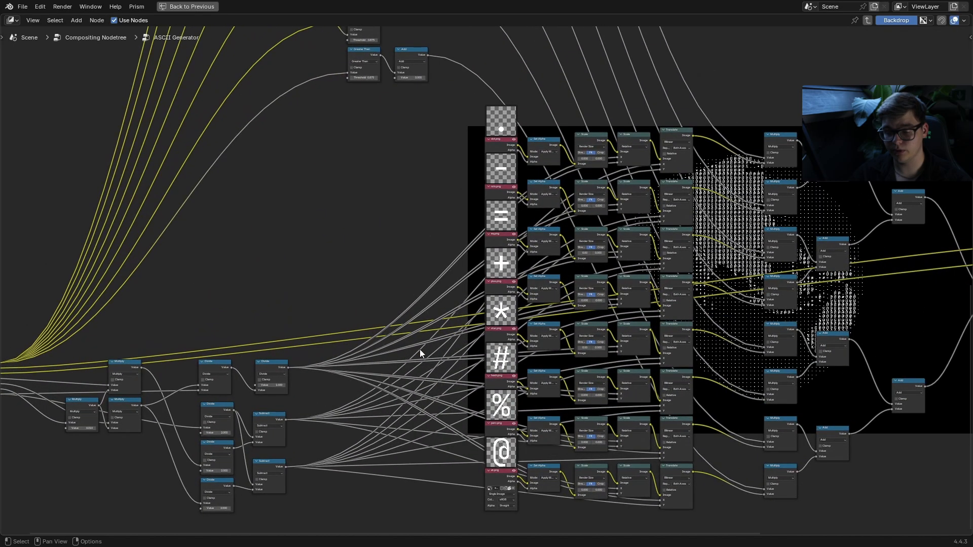
scroll("down", 3)
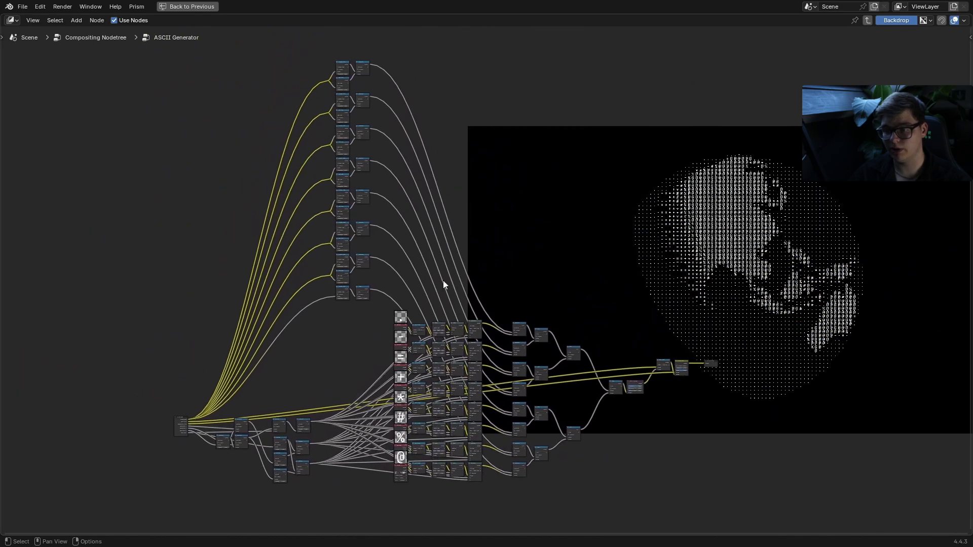
left_click_drag(444, 286, 483, 226)
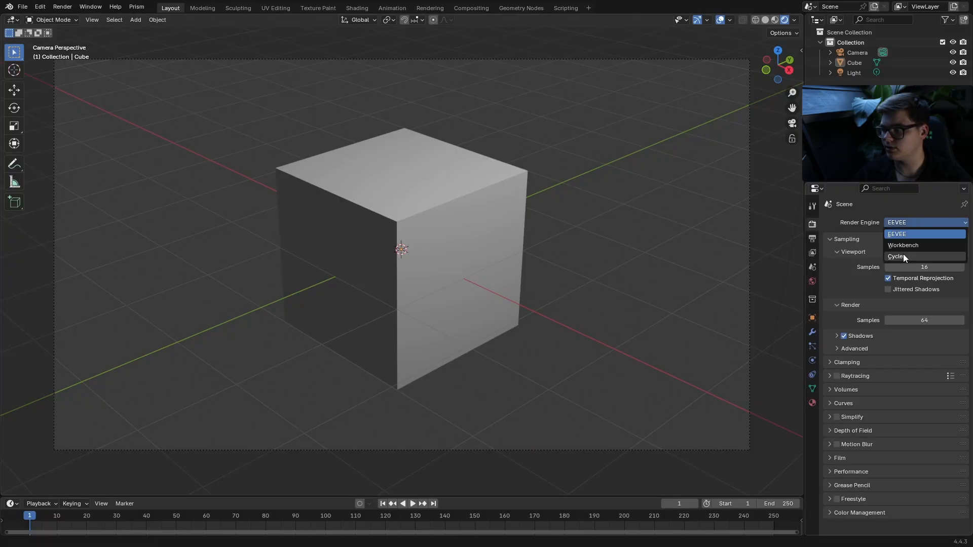
Step: Switch the render engine to Cycles and choose the compositor device under Performance
left_click(896, 256)
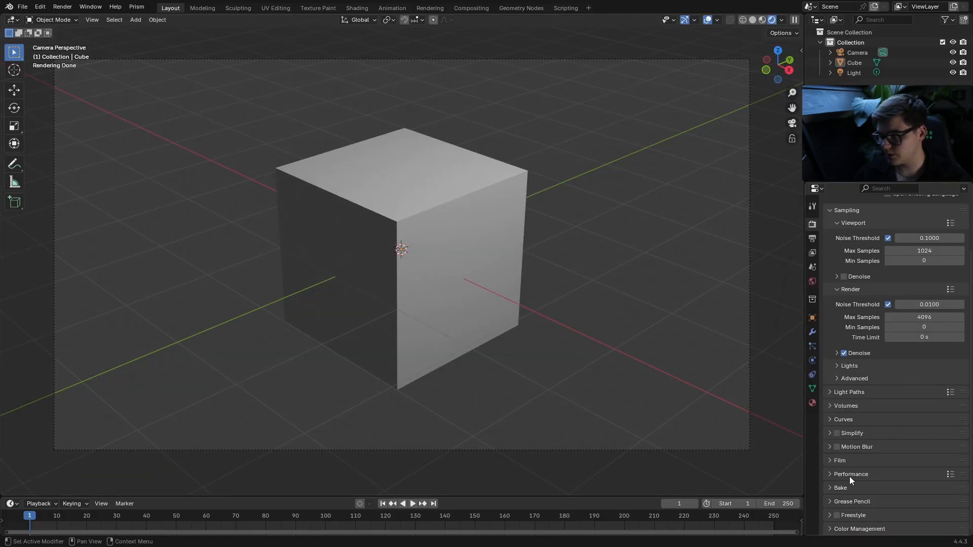
left_click(850, 473)
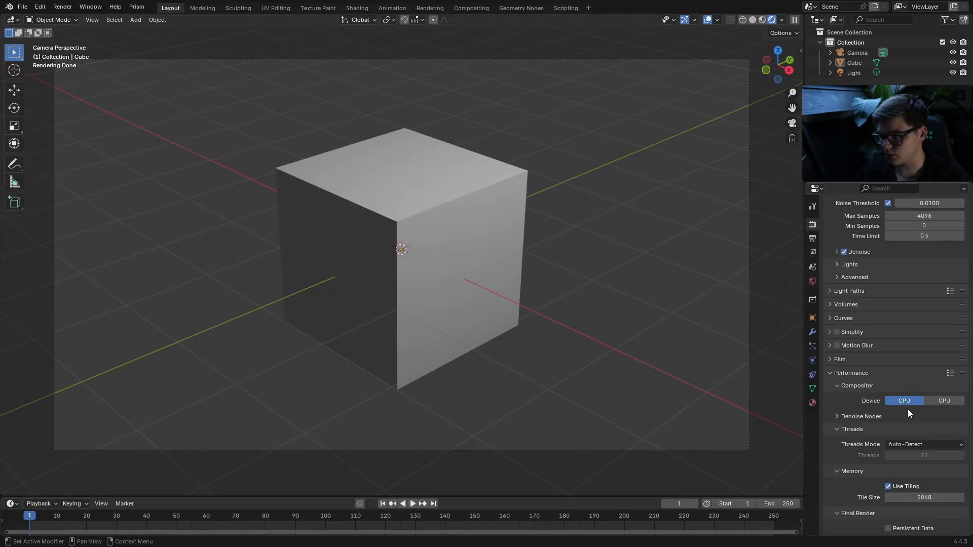
left_click(944, 400)
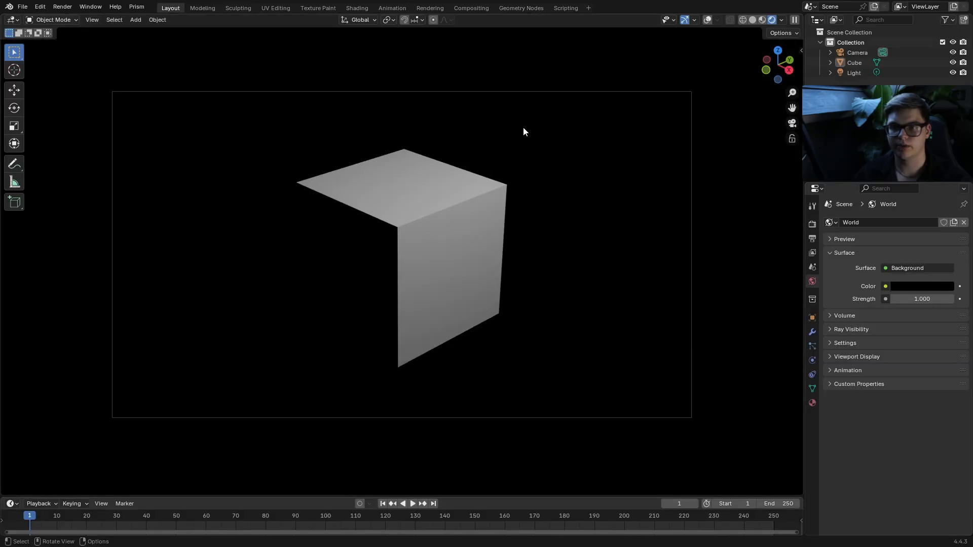
mouse_move(529, 130)
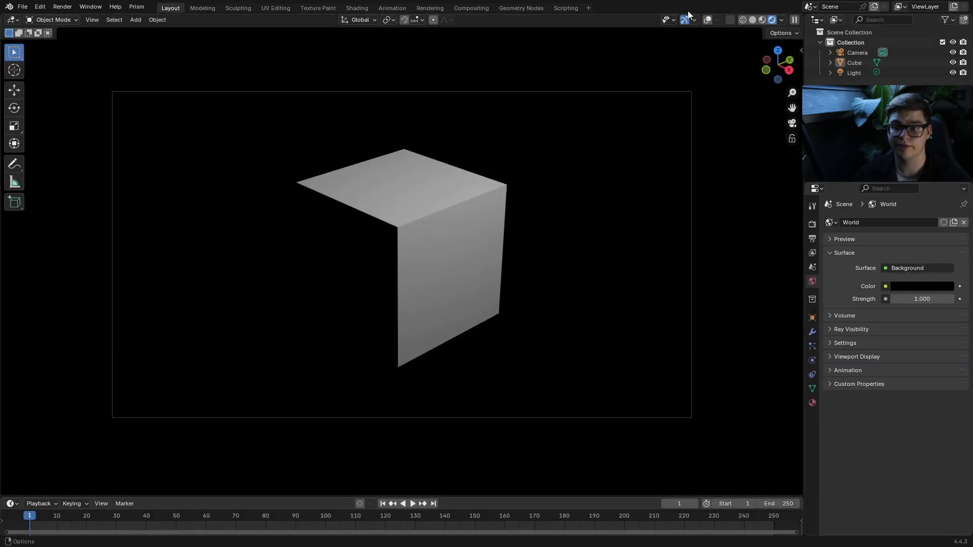
left_click(8, 503)
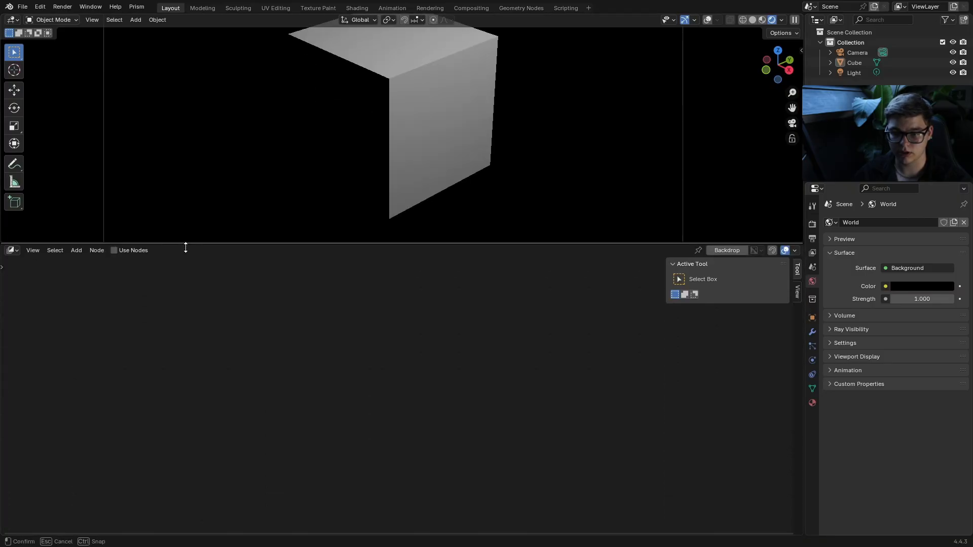
Step: Set the viewport compositor to Camera and add a Pixelate node between Render Layers and outputs
left_click(780, 20)
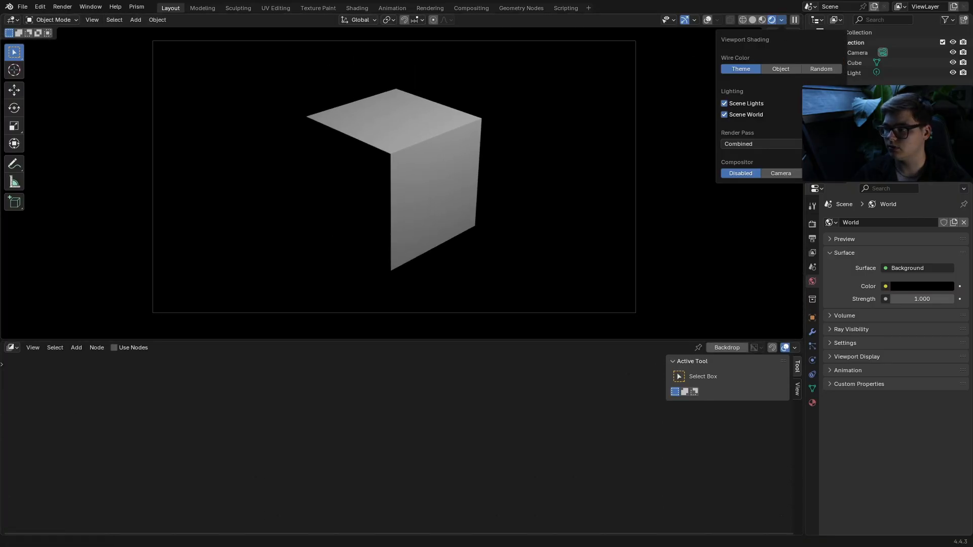
left_click(114, 348)
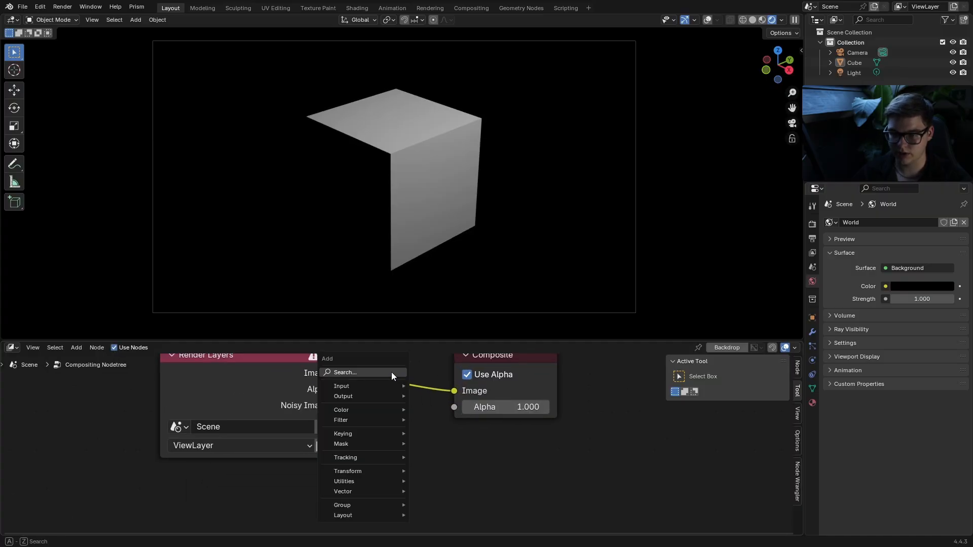
left_click(364, 419)
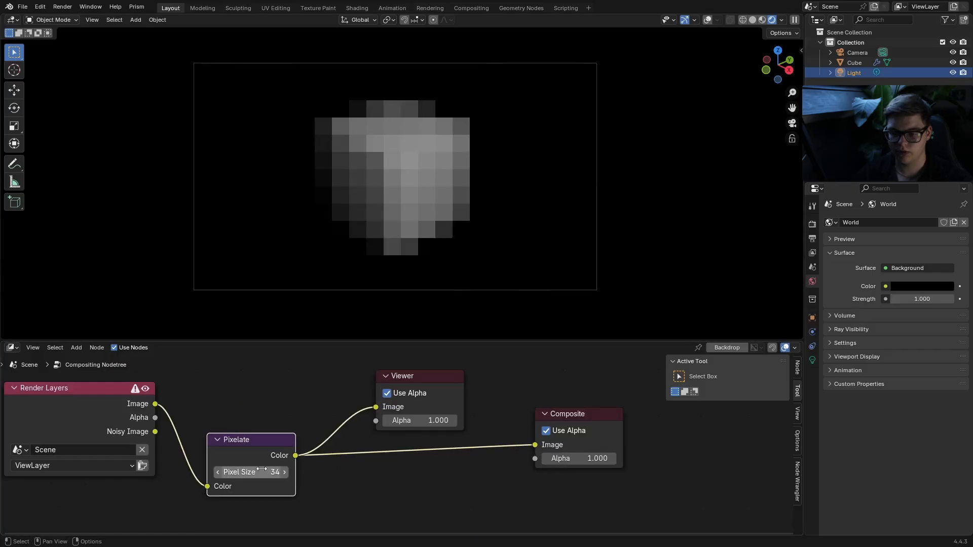
Step: Raise the Pixelate pixel size to 108 and check the 1920x1080 output resolution
left_click_drag(248, 472, 273, 473)
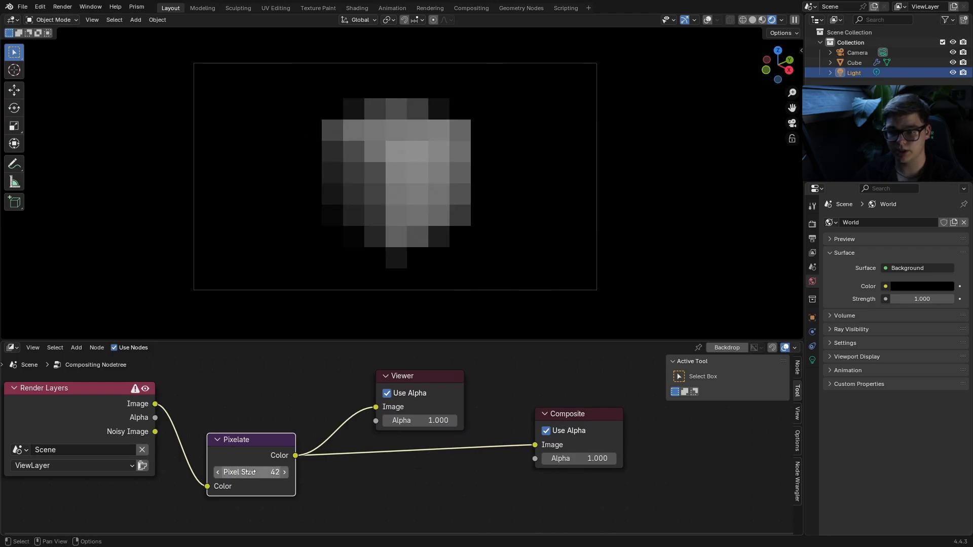
mouse_move(378, 327)
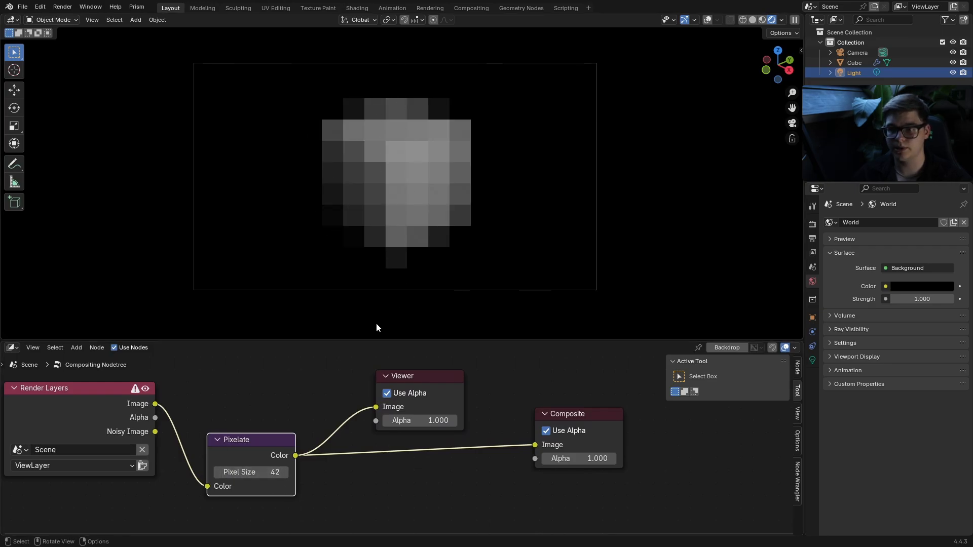
mouse_move(311, 291)
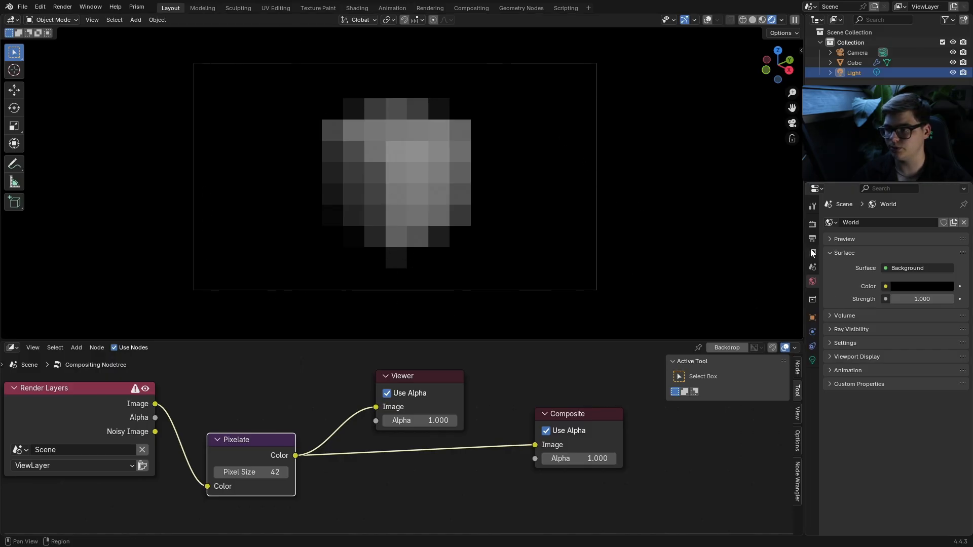
left_click(812, 253)
type("108")
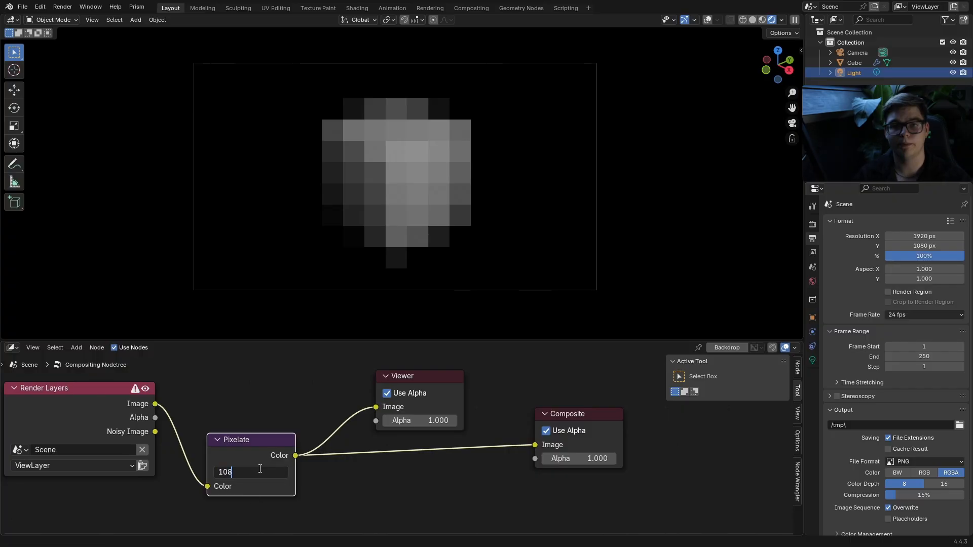
key("Return")
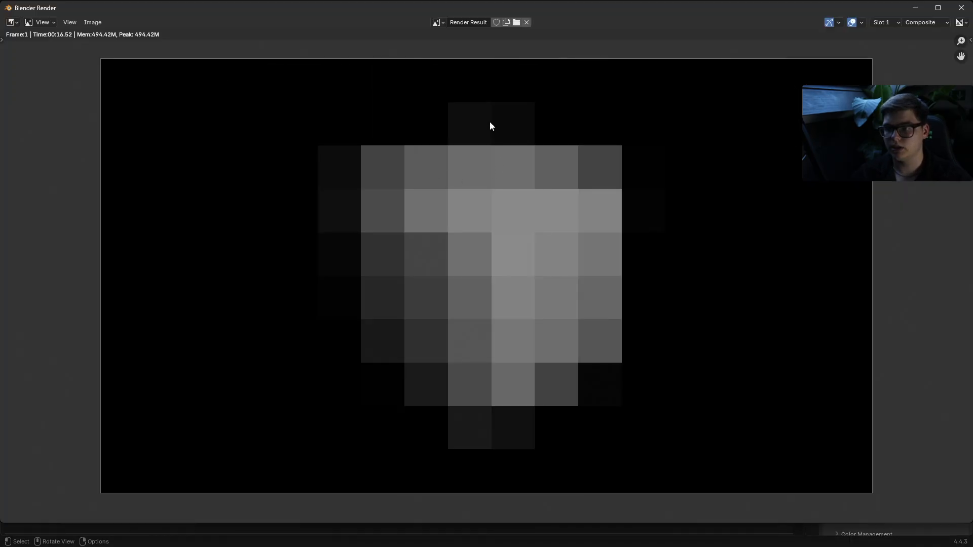
mouse_move(478, 88)
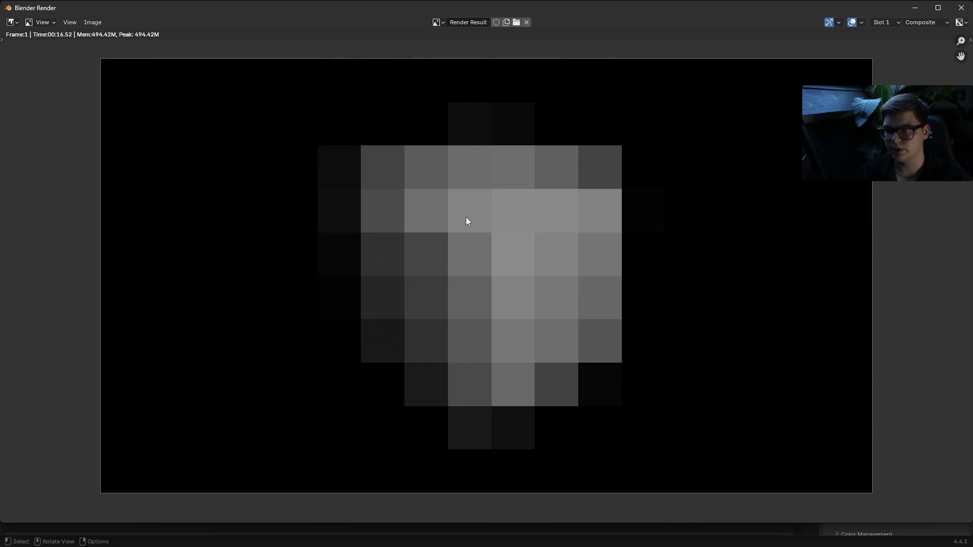
mouse_move(477, 459)
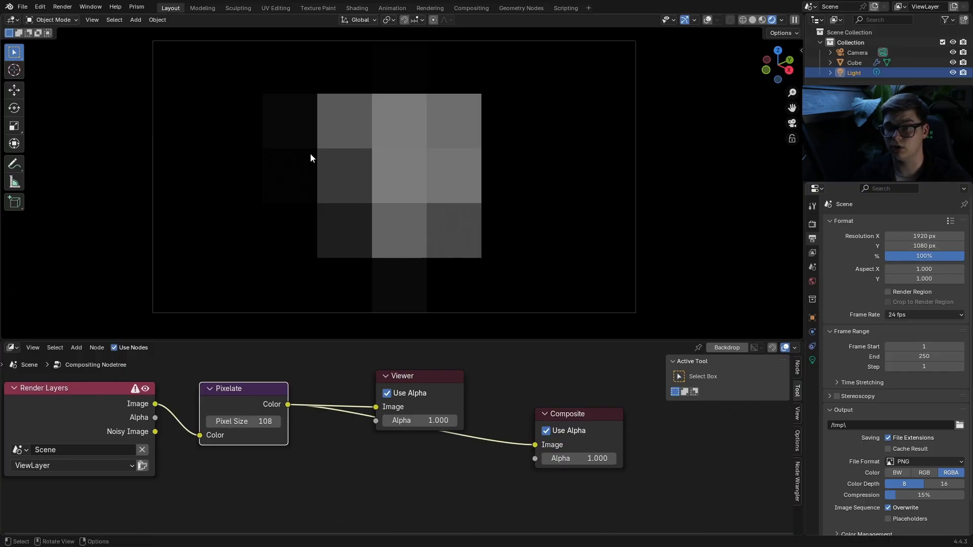
Step: Enter 54 as the Pixelate node's pixel size
double_click(244, 421)
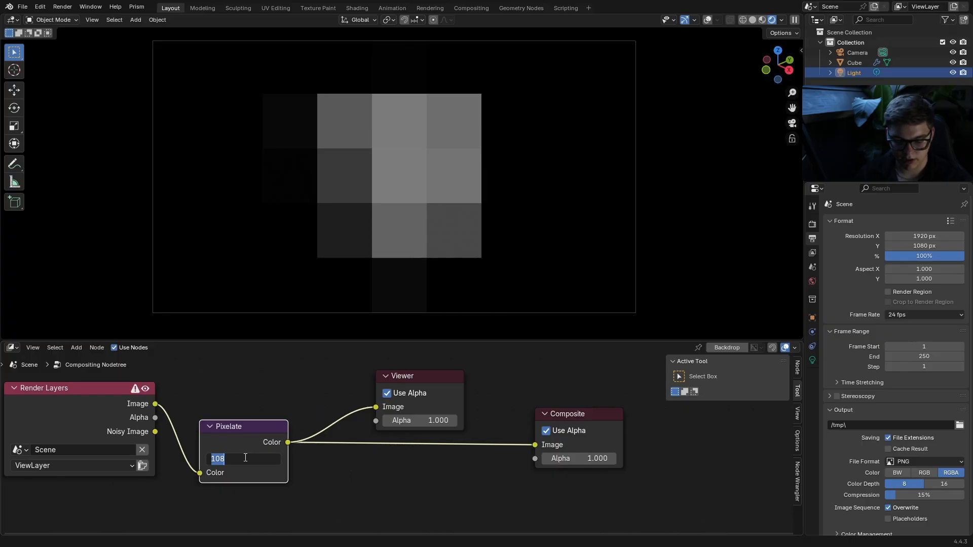
type("54")
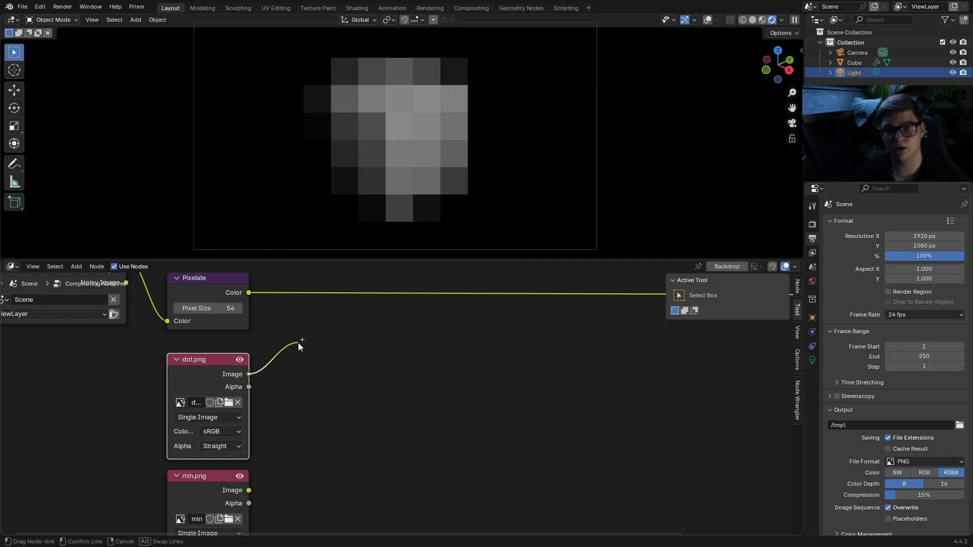
Step: Feed dot.png's alpha into a new Set Alpha node and a Scale node set to Render Size
left_click(301, 343)
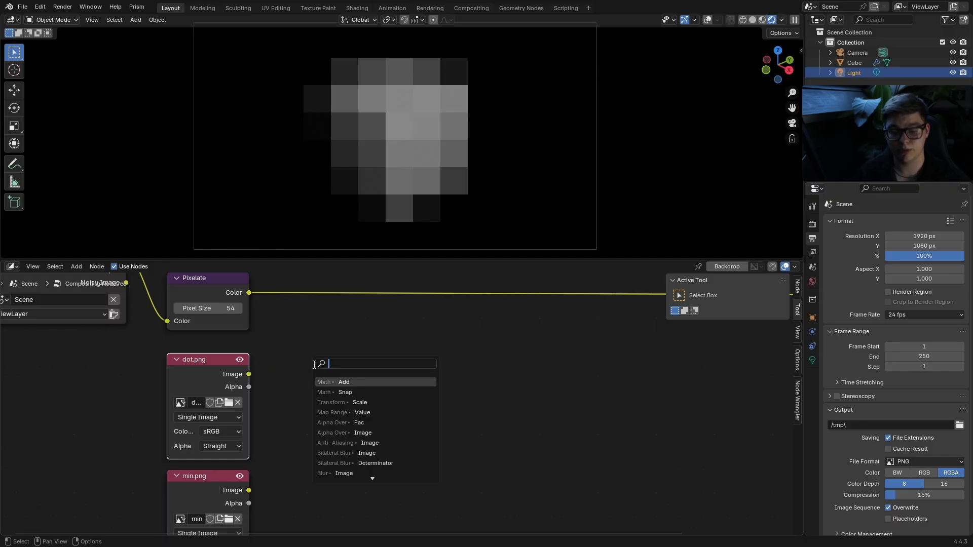
type("set alpa")
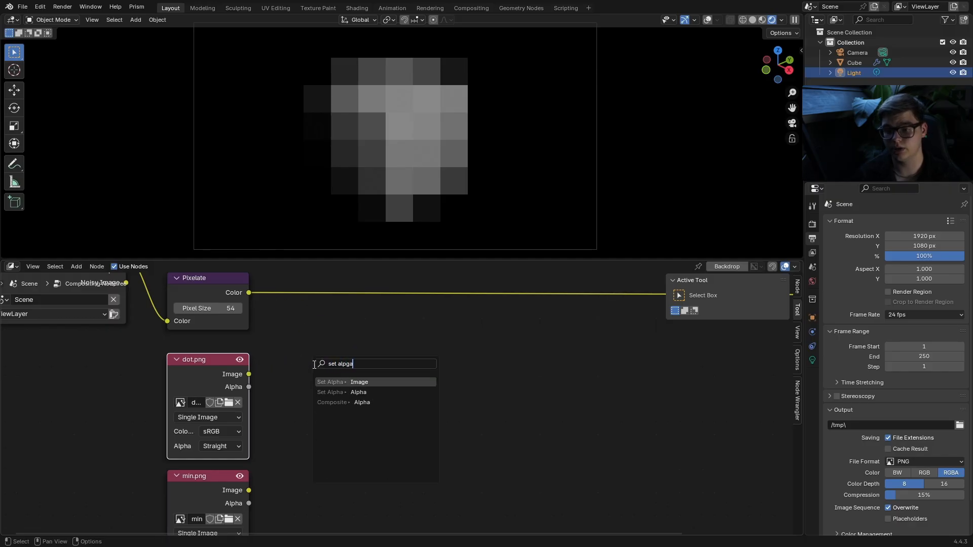
left_click(342, 382)
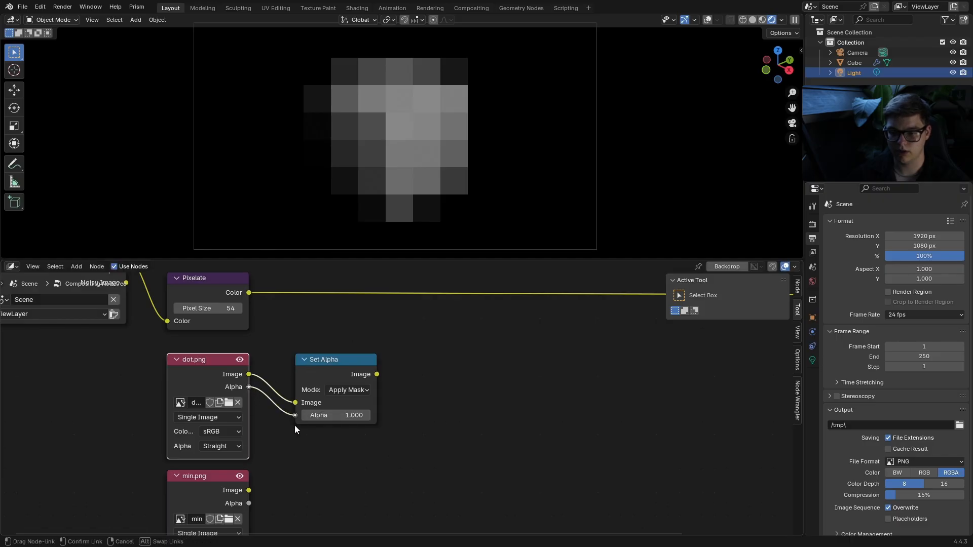
left_click(348, 389)
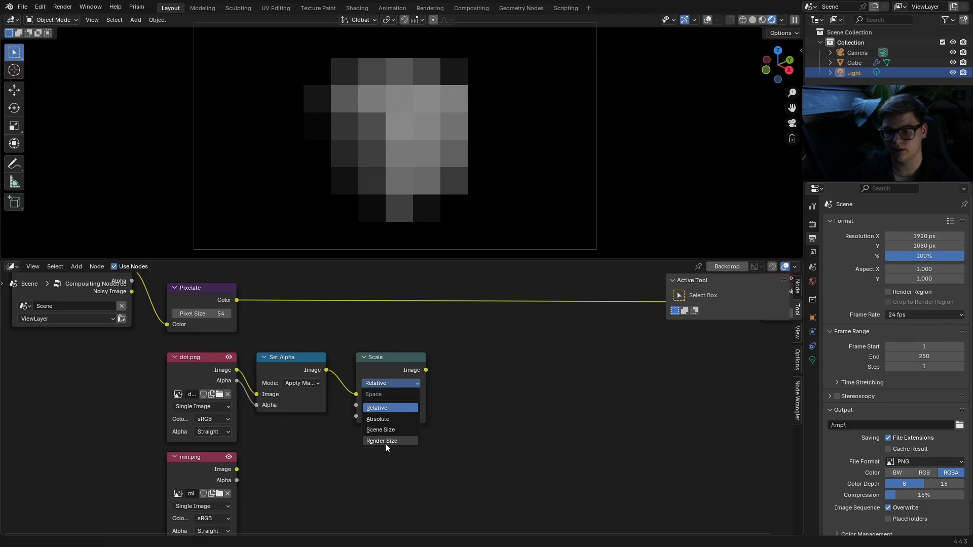
left_click(381, 440)
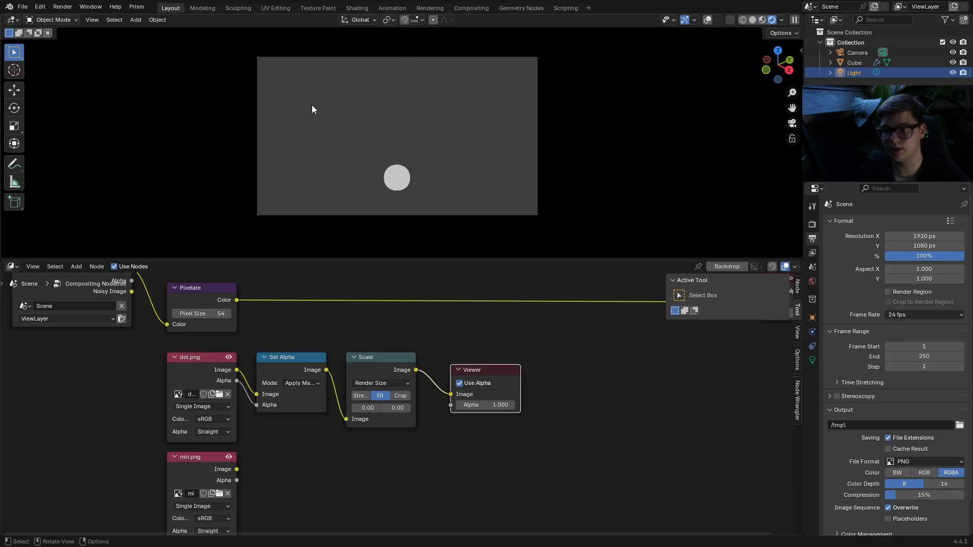
mouse_move(304, 140)
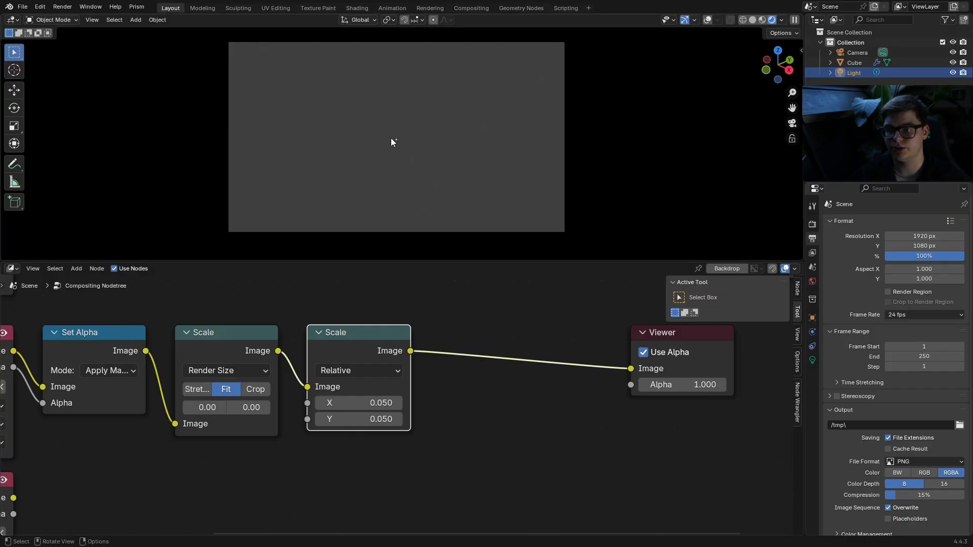
mouse_move(397, 135)
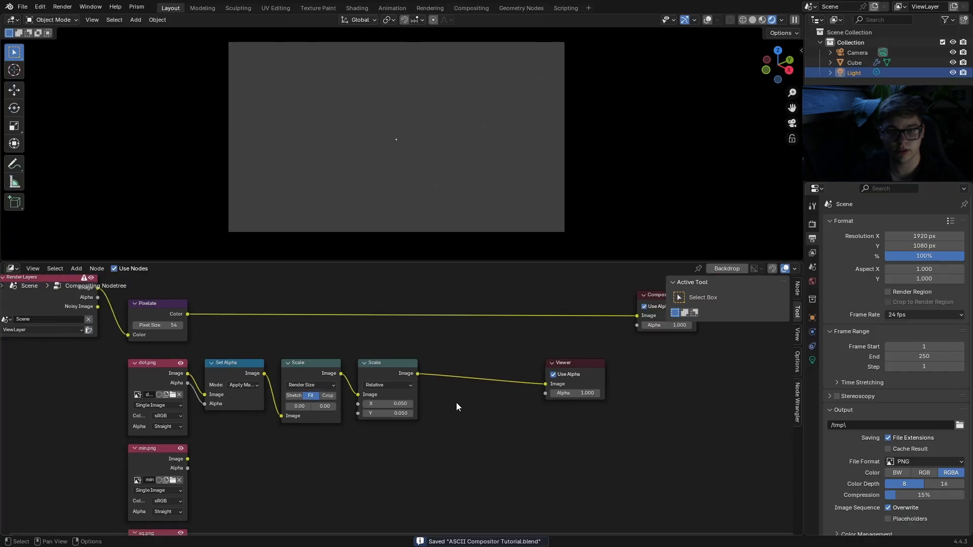
Step: Add Greater Than and Less Than 0.125 math nodes, combined through a Multiply node
scroll("down", 3)
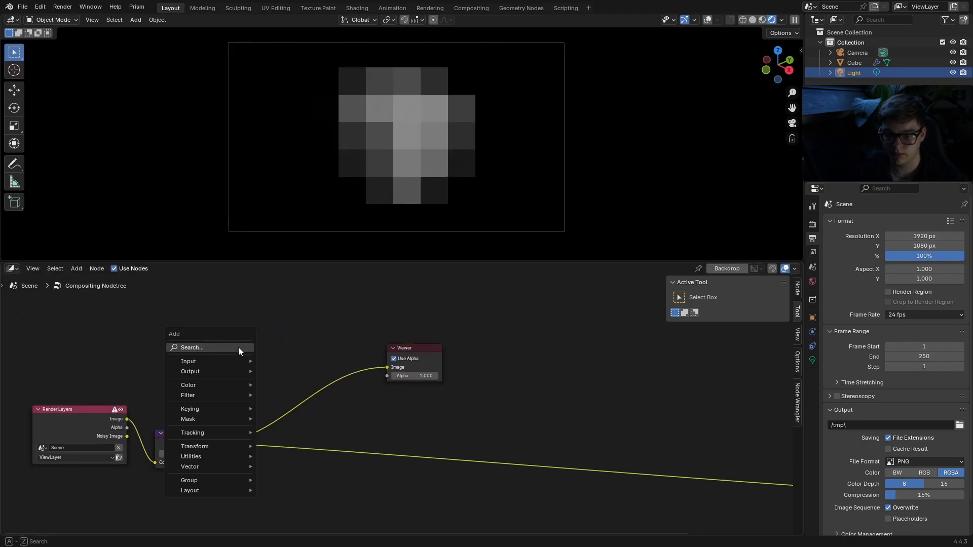
type("gra")
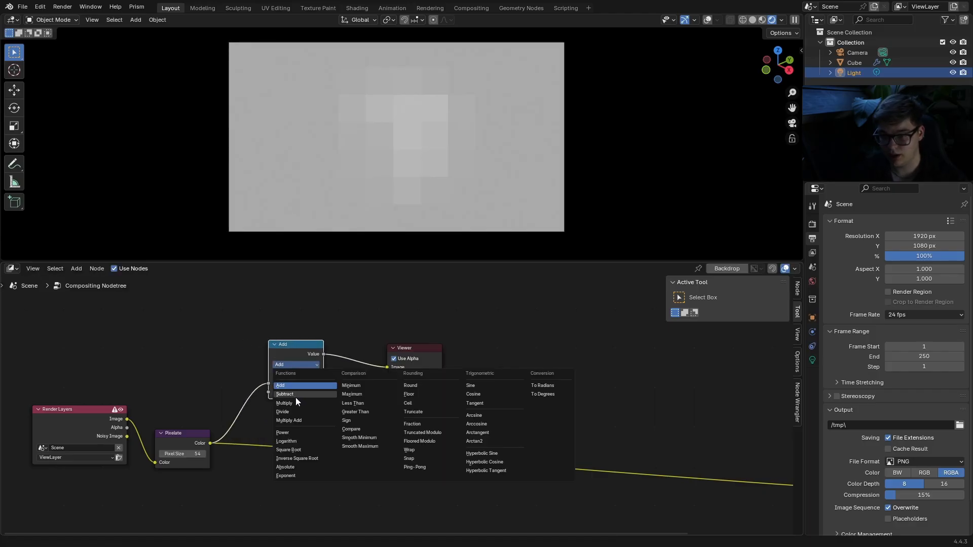
left_click(355, 412)
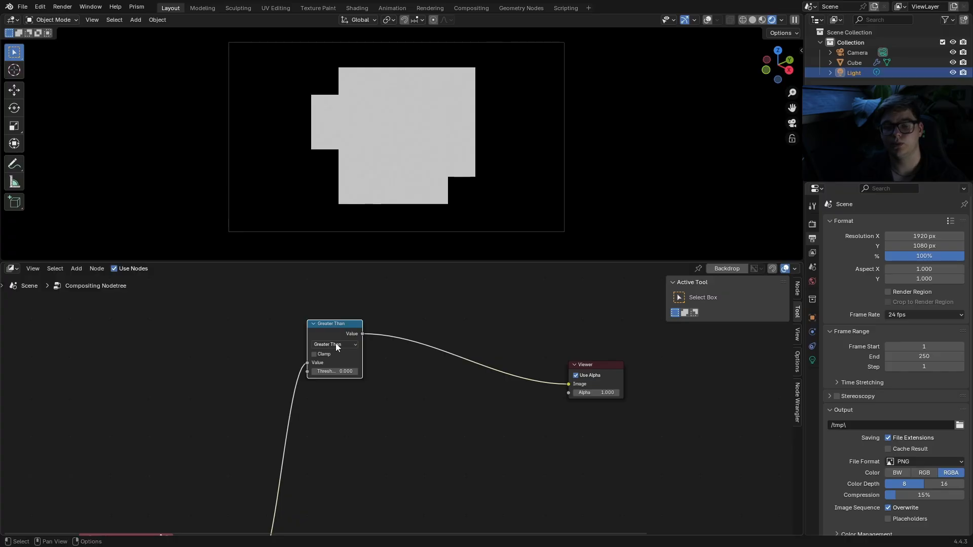
mouse_move(336, 345)
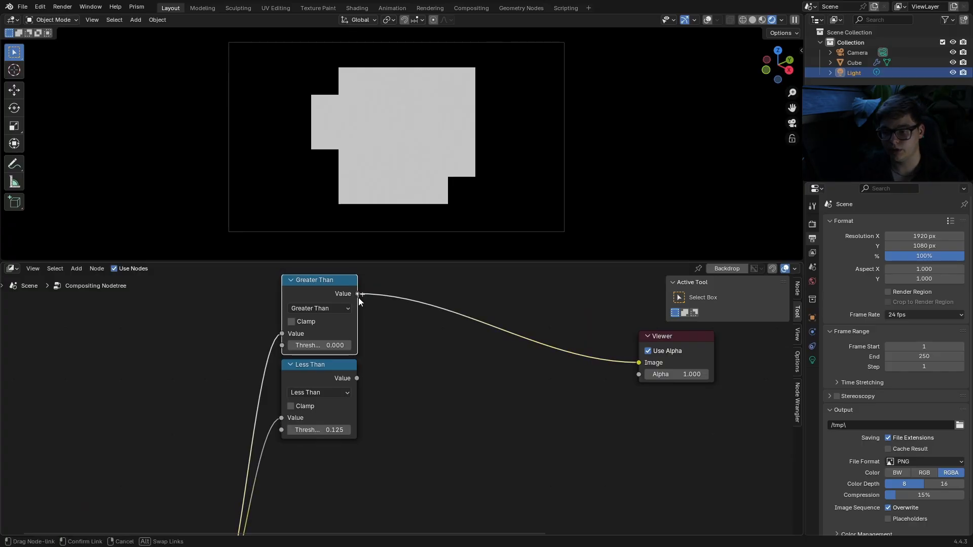
type("mult")
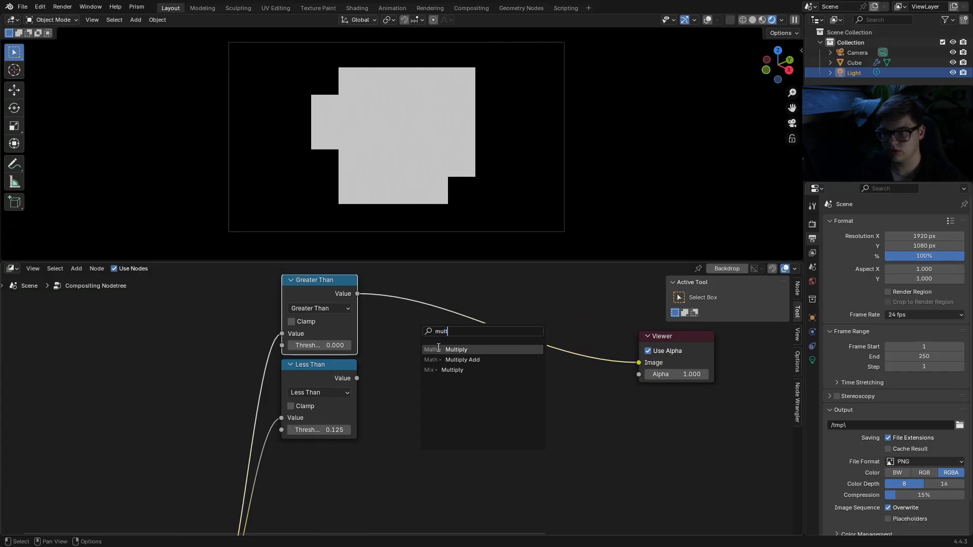
left_click(456, 349)
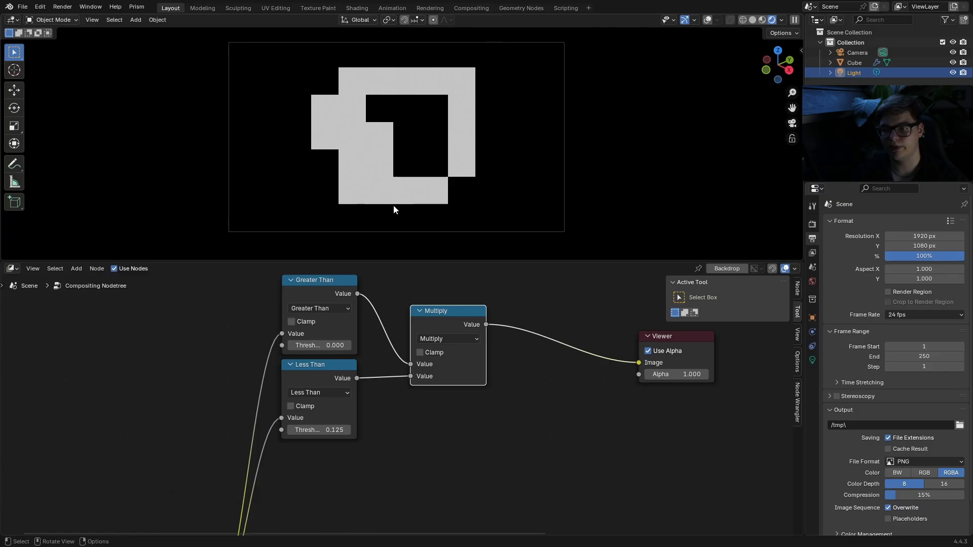
mouse_move(317, 429)
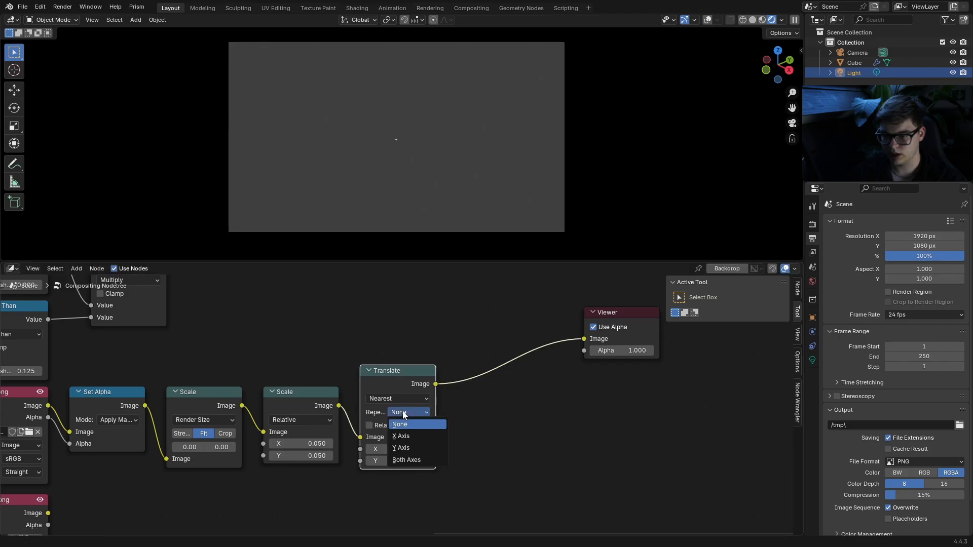
Step: Set the Translate node's Repeat option to Both Axes
left_click(406, 460)
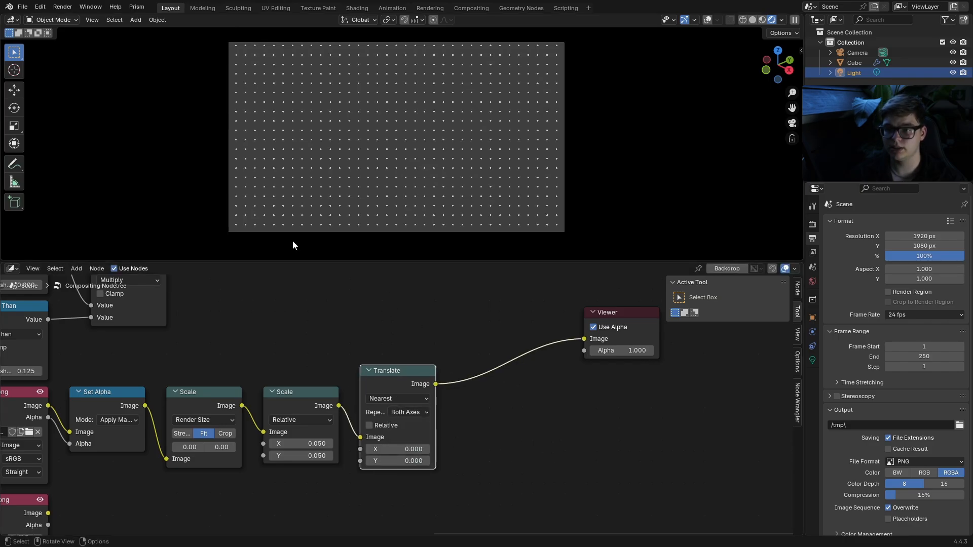
mouse_move(340, 116)
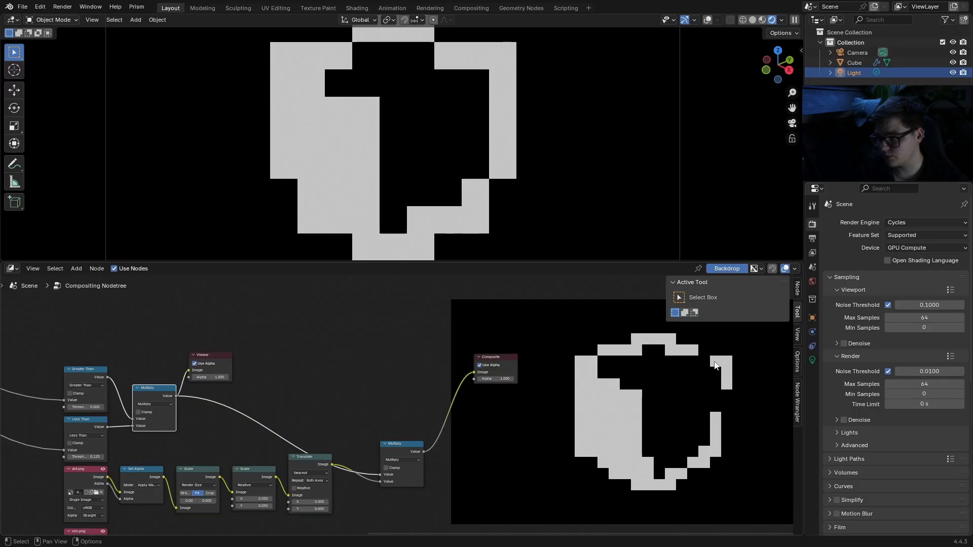
mouse_move(305, 429)
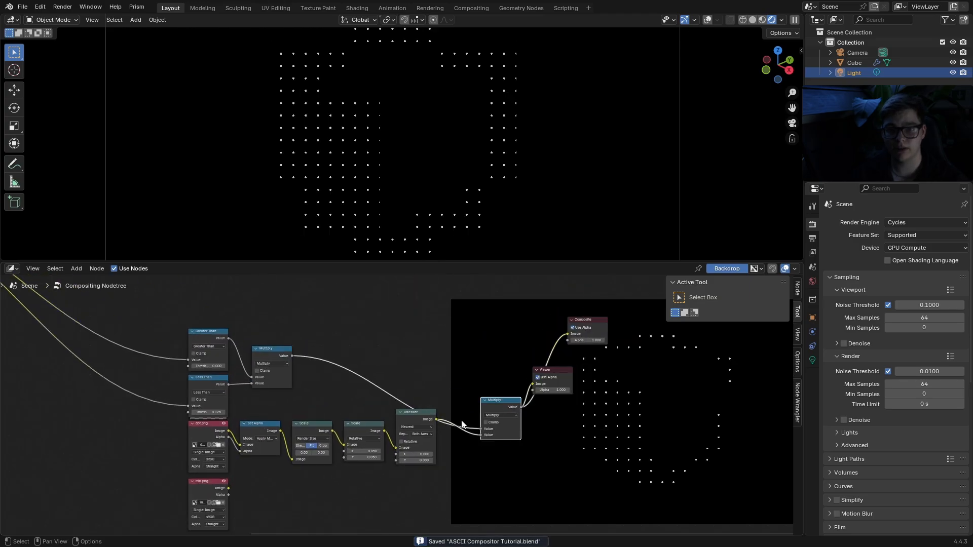
mouse_move(462, 365)
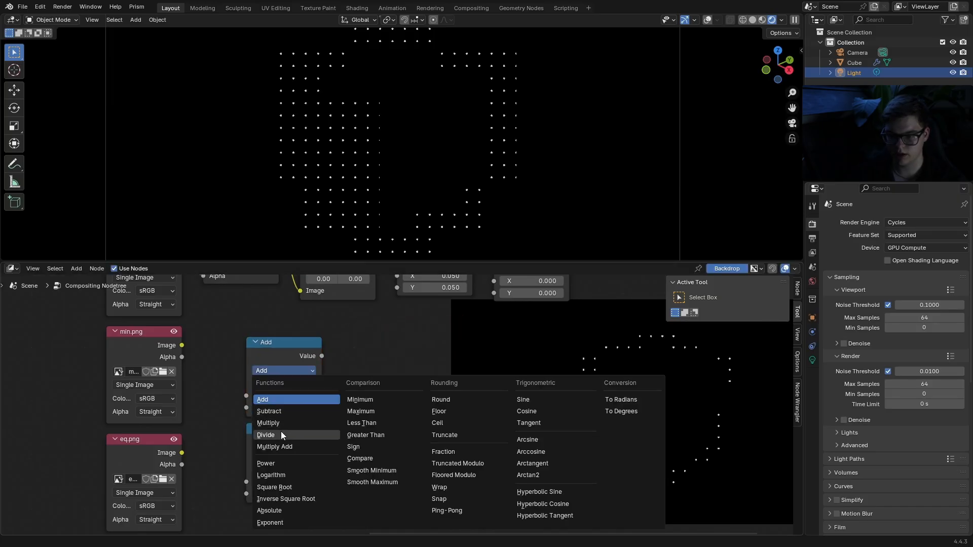
Step: Set a new Math node's operation in the duplicated min.png character chain
left_click(265, 434)
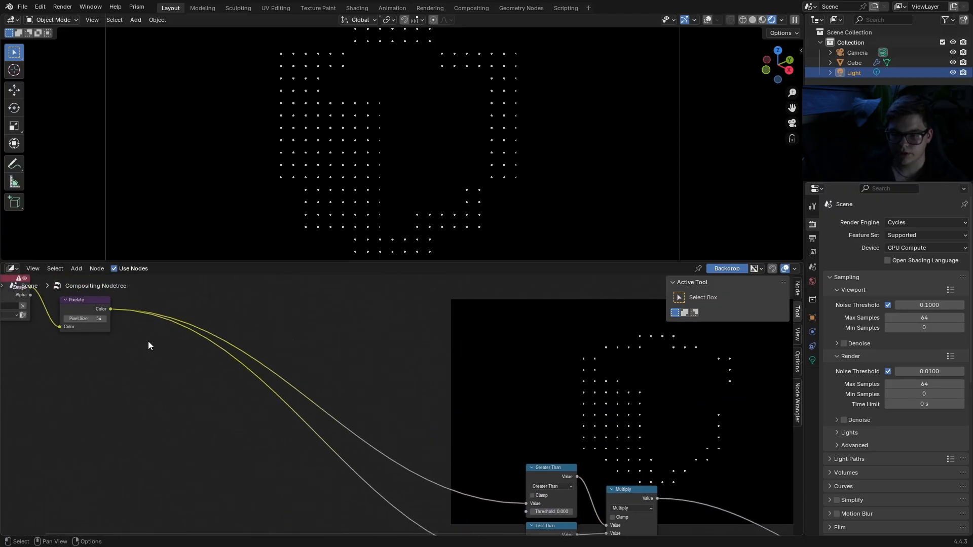
right_click(85, 318)
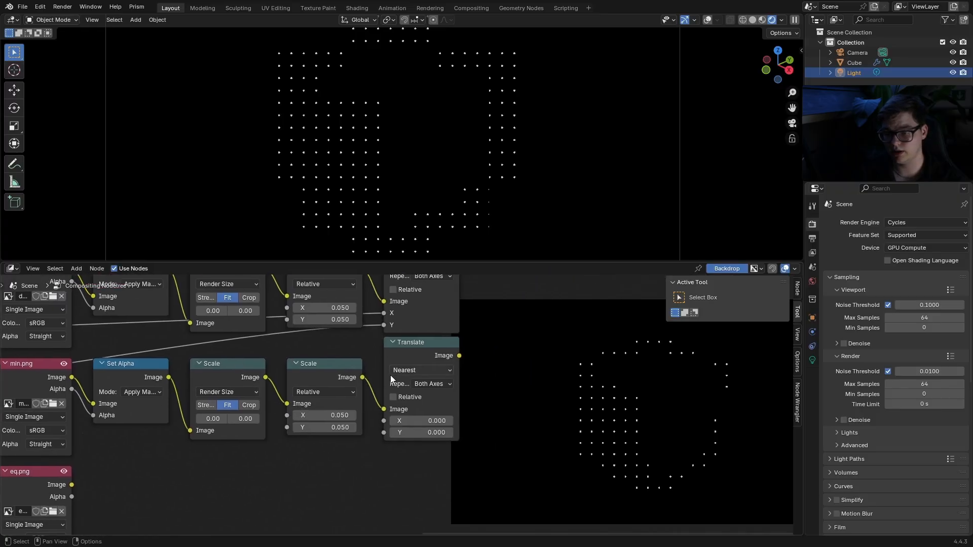
Step: Set the second band's Less Than threshold to 0.250 (2/8)
scroll("down", 3)
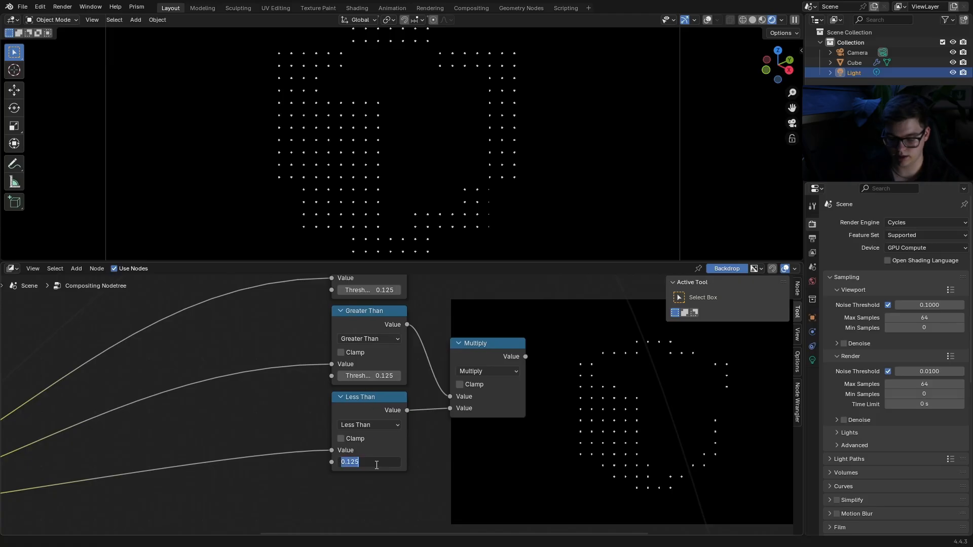
type("0.250")
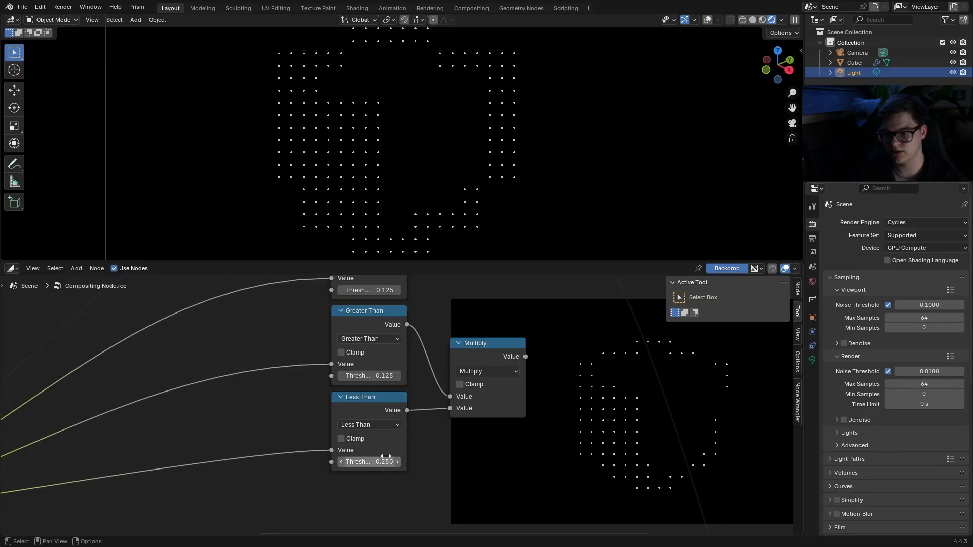
mouse_move(405, 417)
type("2/8")
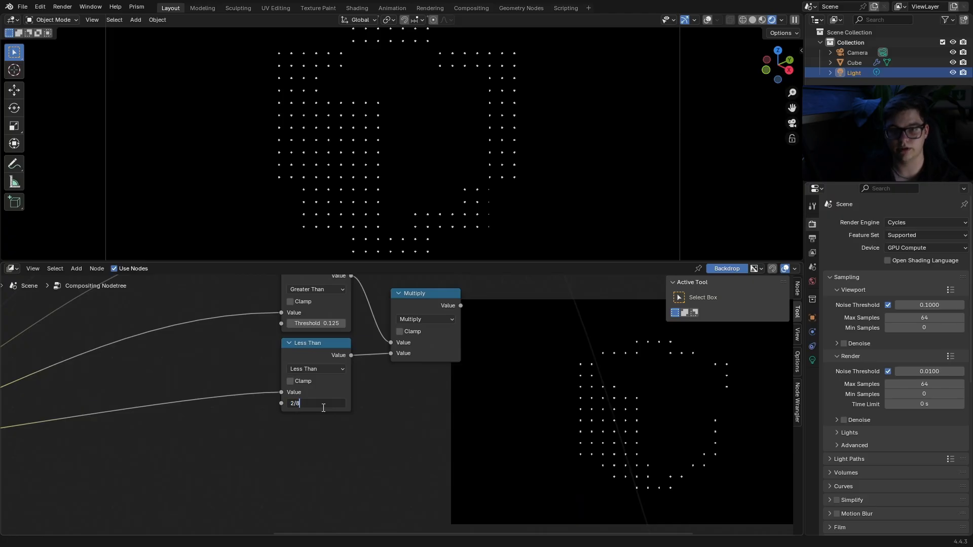
key("Return")
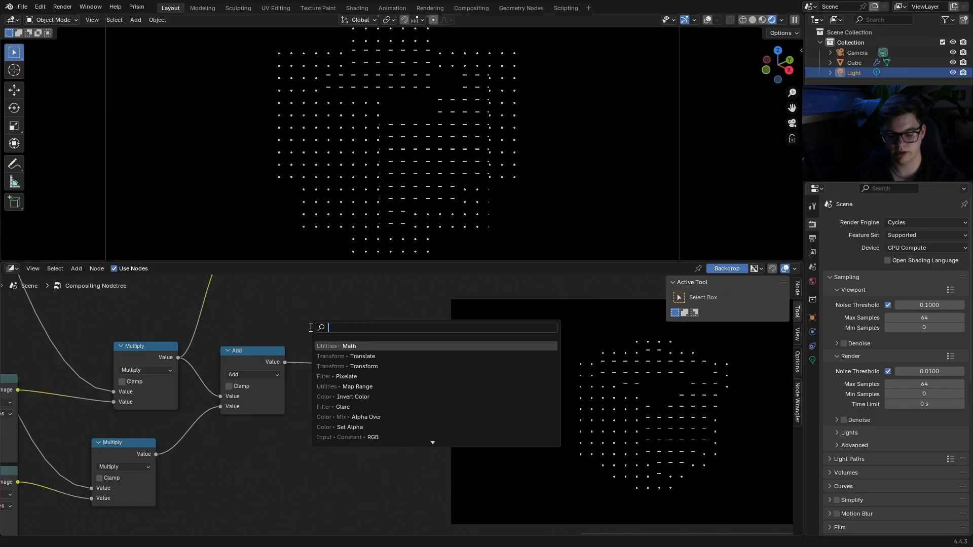
Step: Add Set Alpha and Alpha Over nodes, laying the white characters over a black background
type("se")
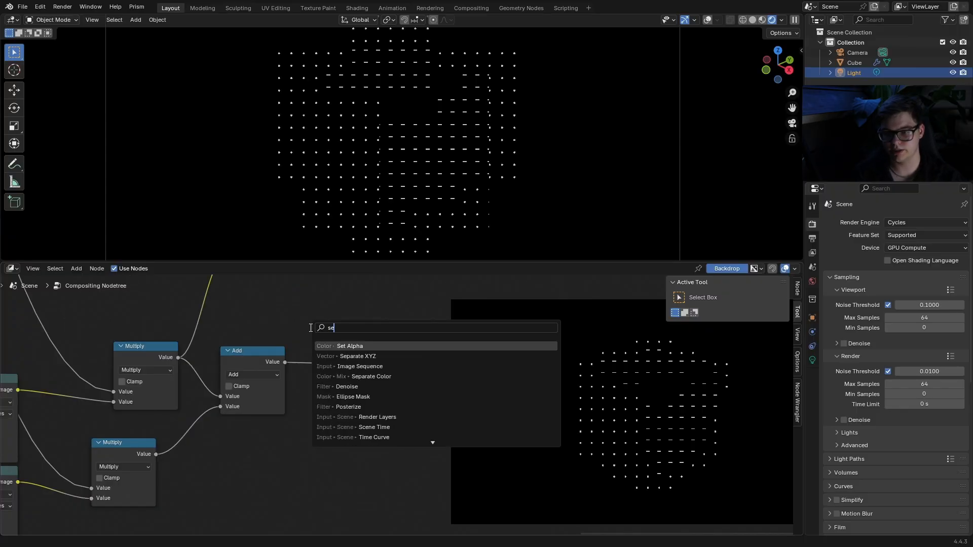
left_click(350, 345)
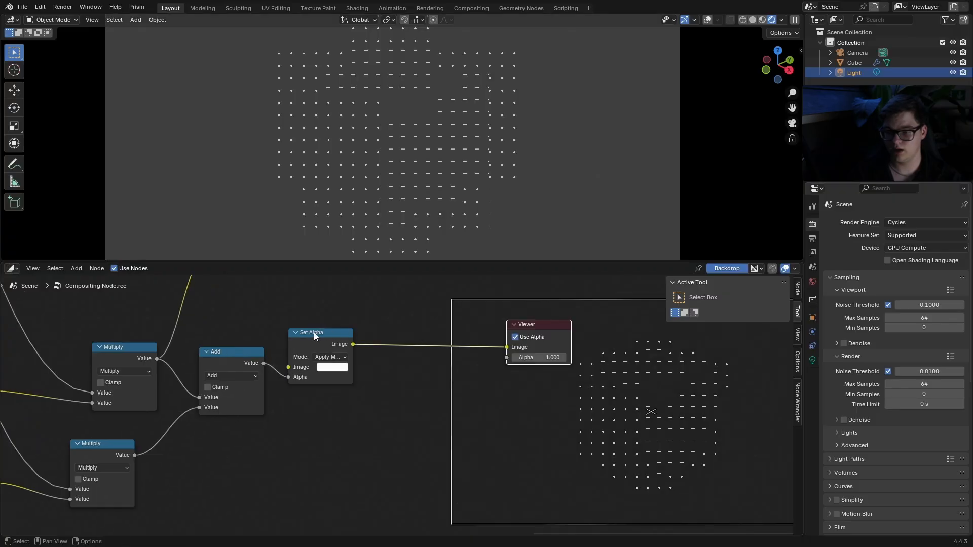
type("al")
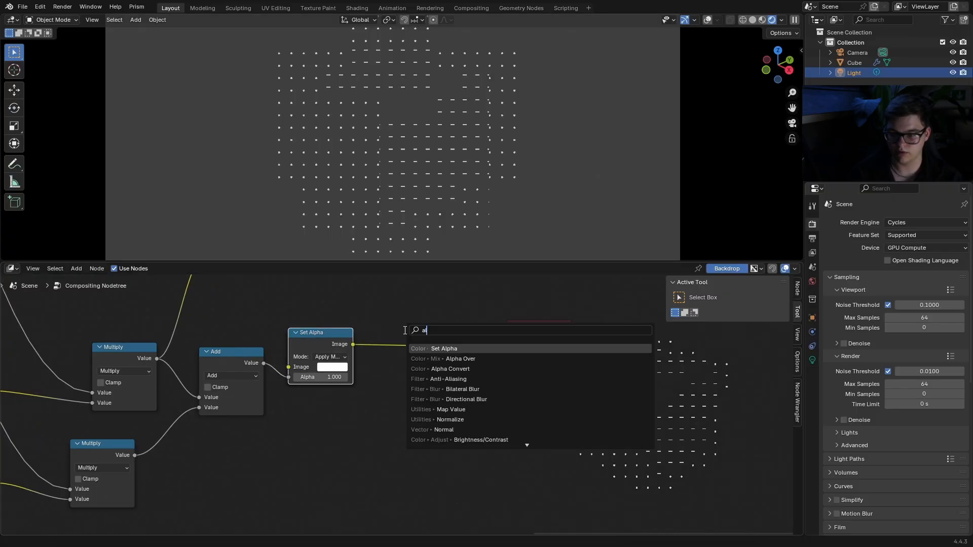
left_click(448, 359)
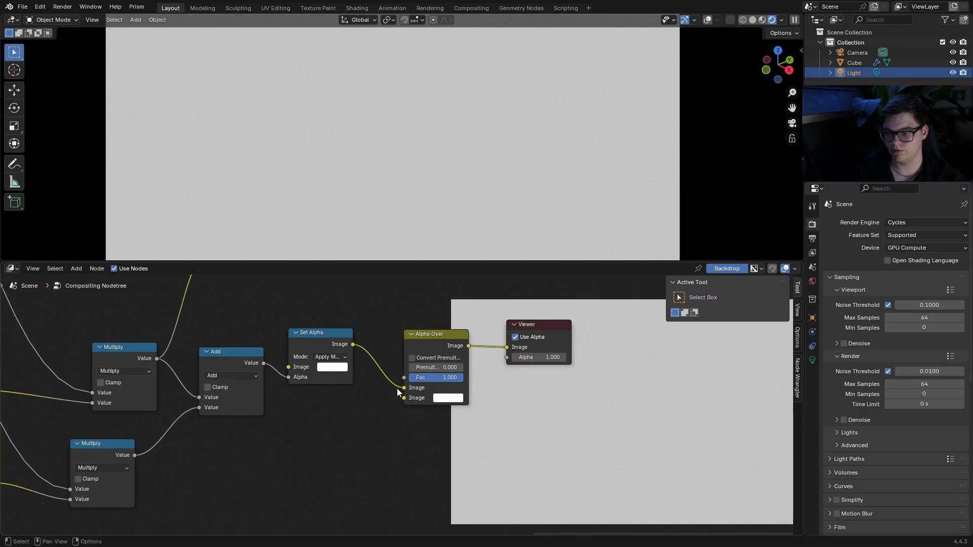
left_click(447, 398)
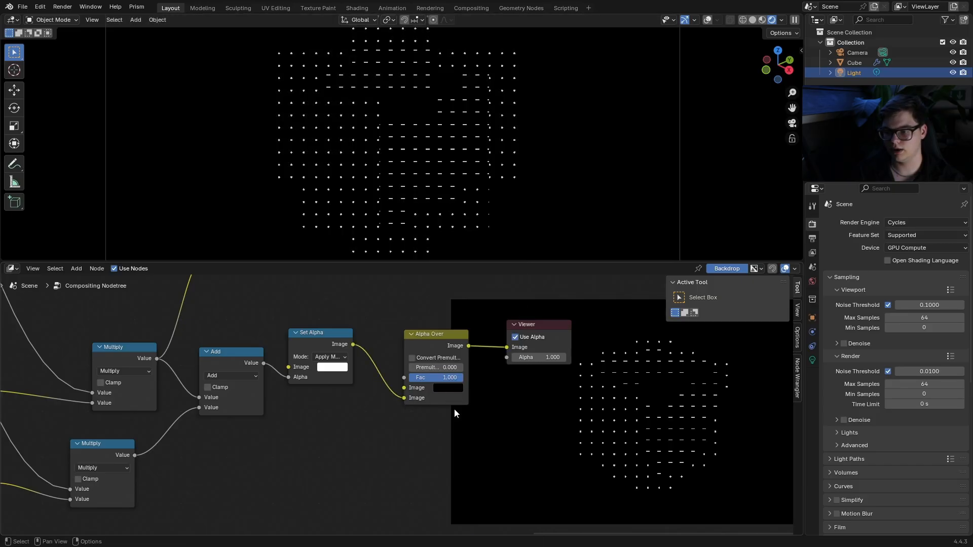
mouse_move(332, 370)
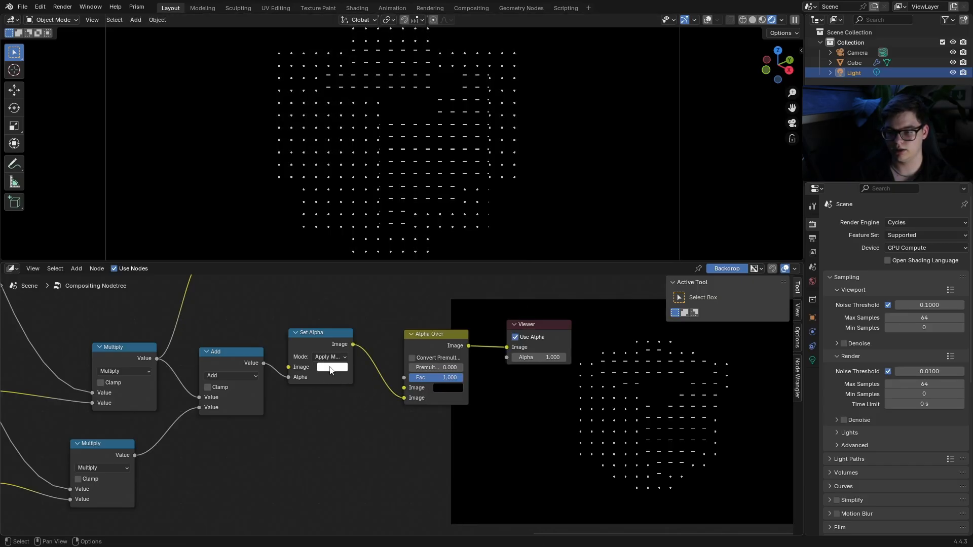
left_click(332, 366)
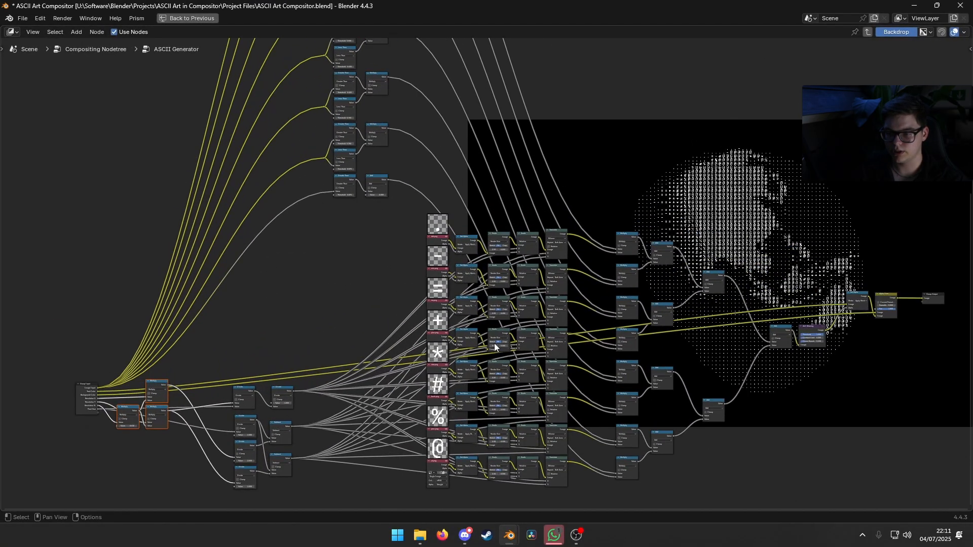
Step: Return to the globe layout and view the Viewport Shading compositor options (Disabled/Camera/Always)
left_click(171, 19)
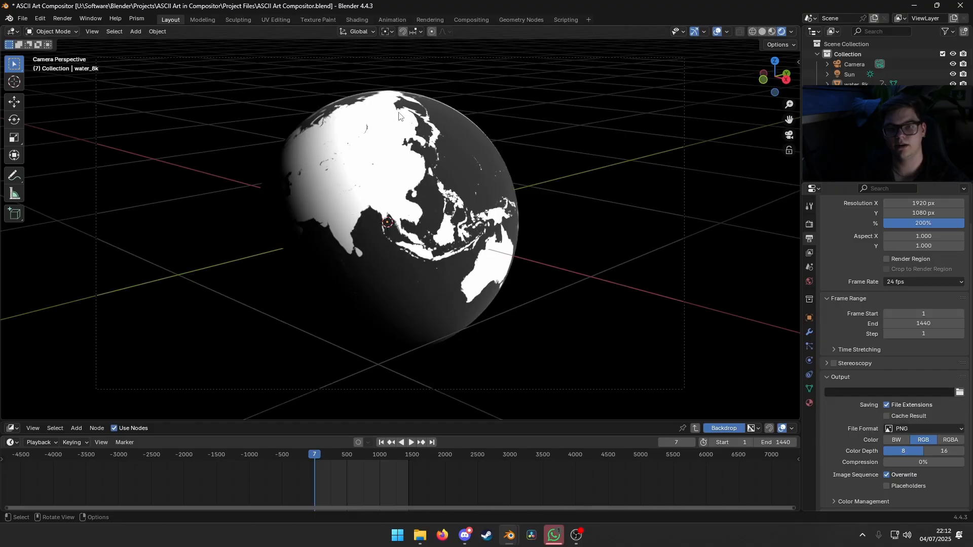
left_click(788, 31)
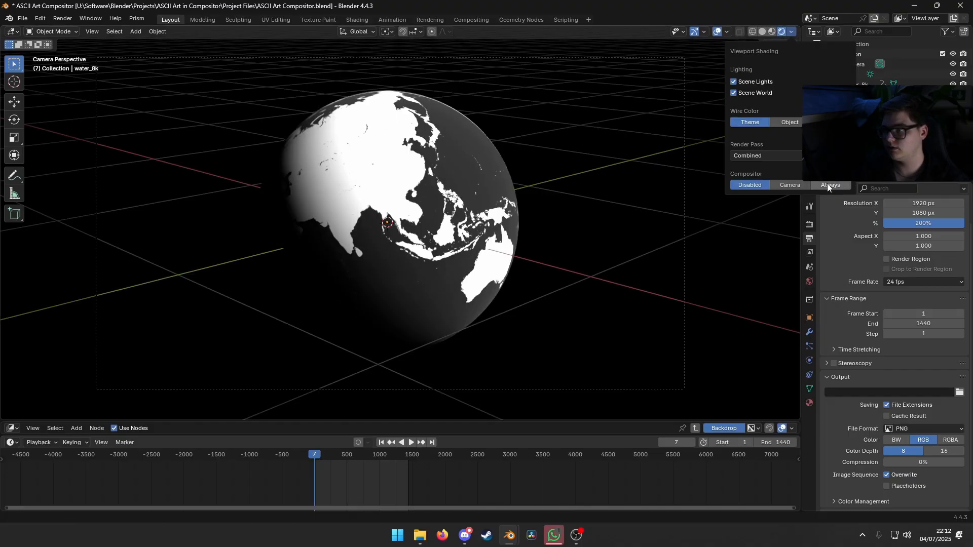